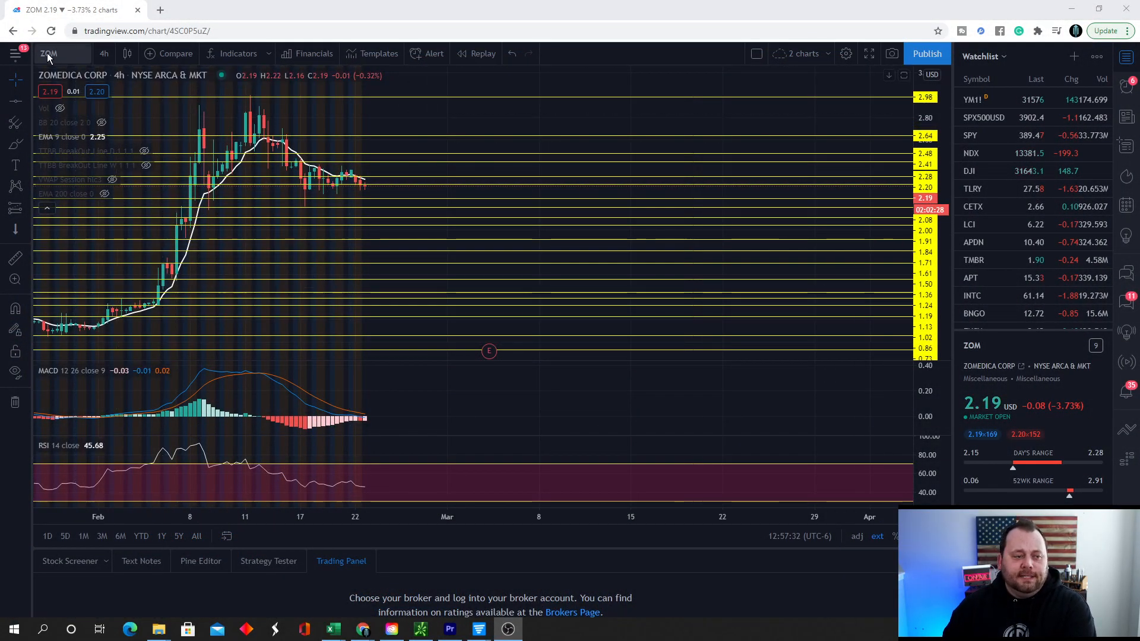
mouse_move(415, 121)
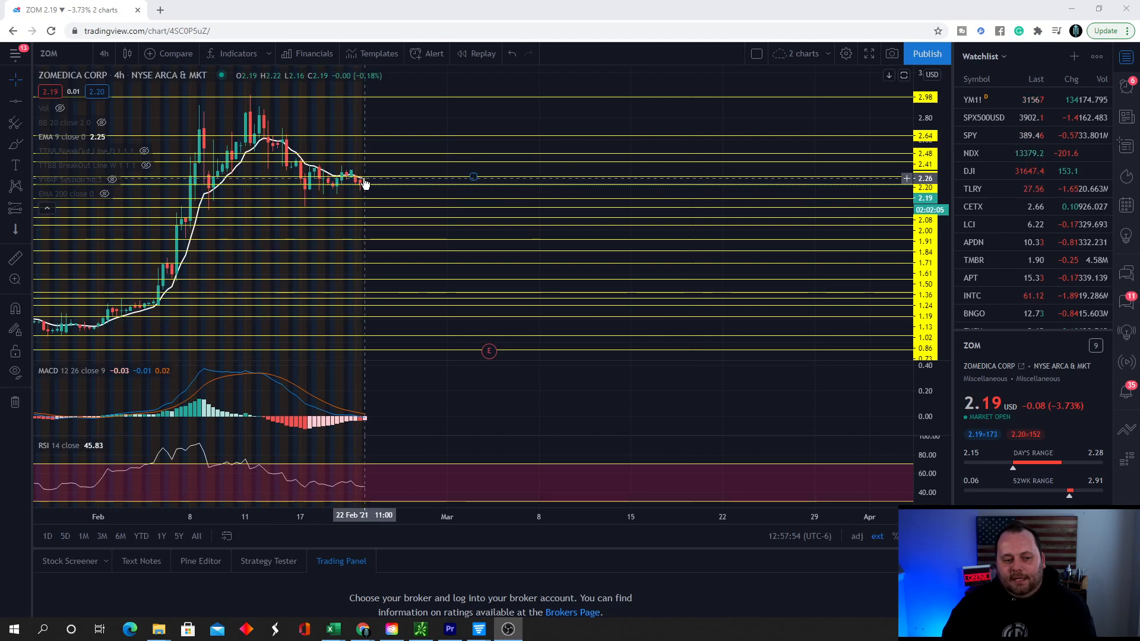
mouse_move(393, 166)
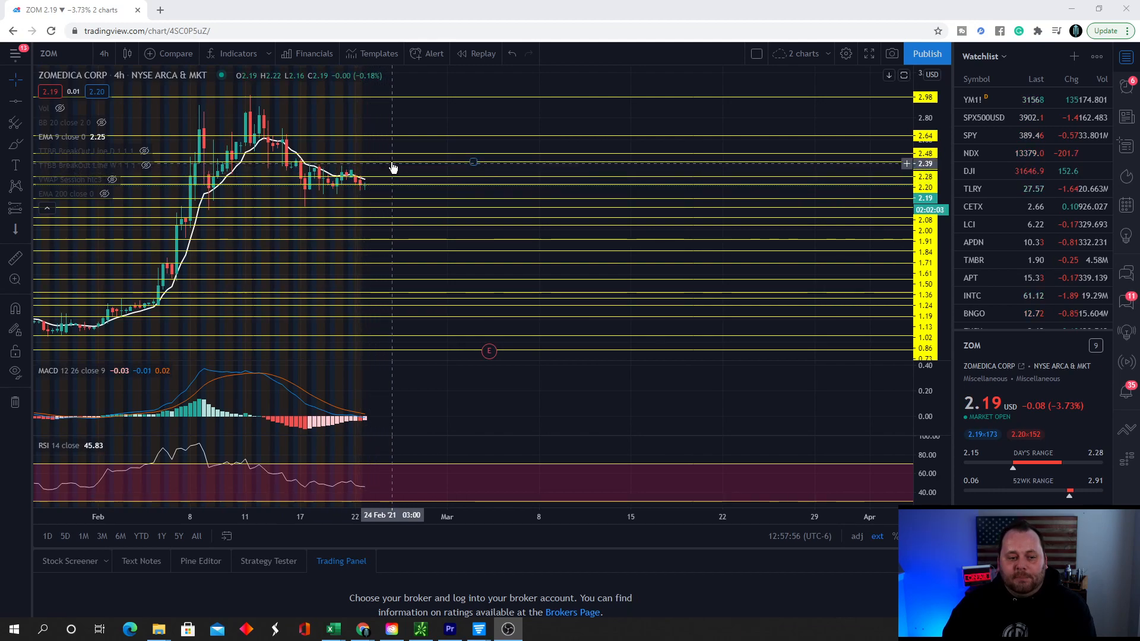